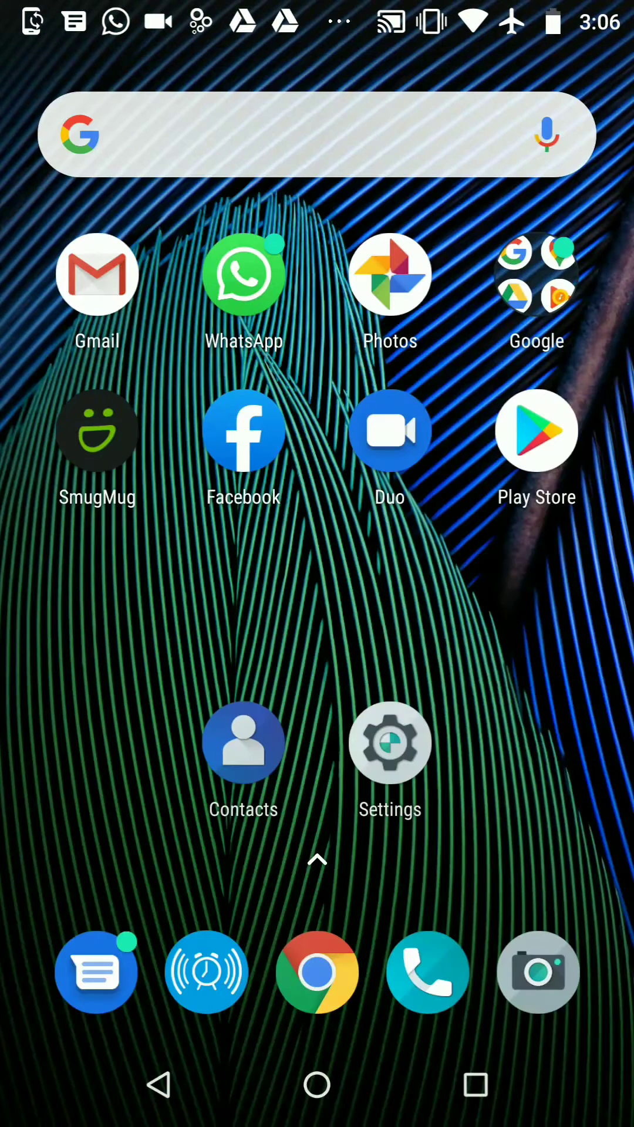
Launch Galarm and begin a New Alarm from the + menu.
{"action": "left_click", "coordinate": [208, 972]}
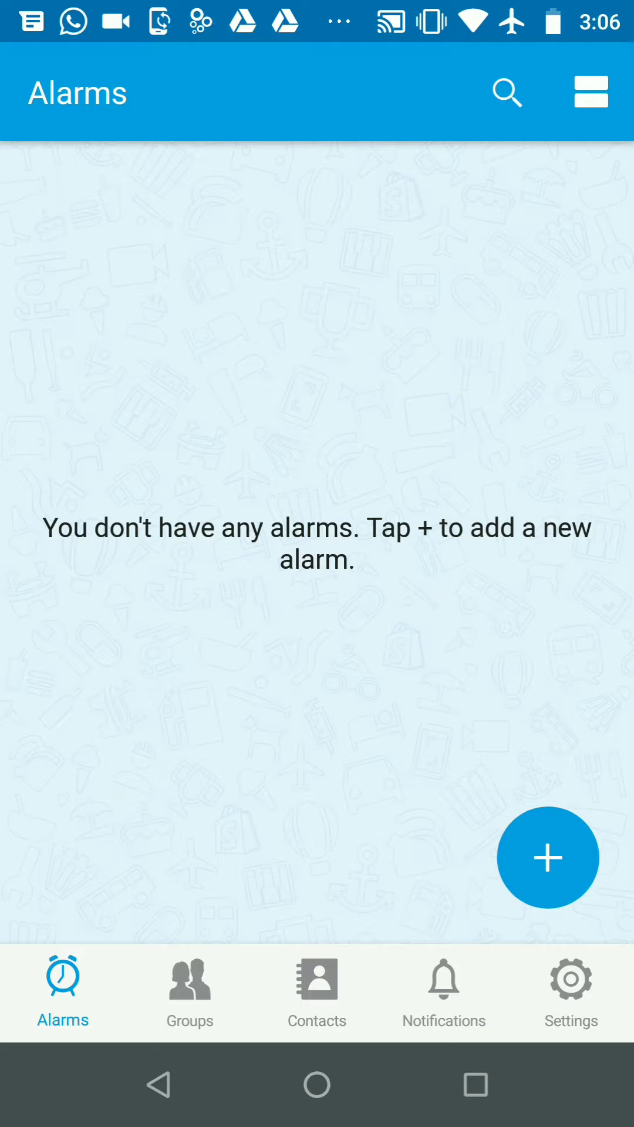
{"action": "left_click", "coordinate": [547, 857]}
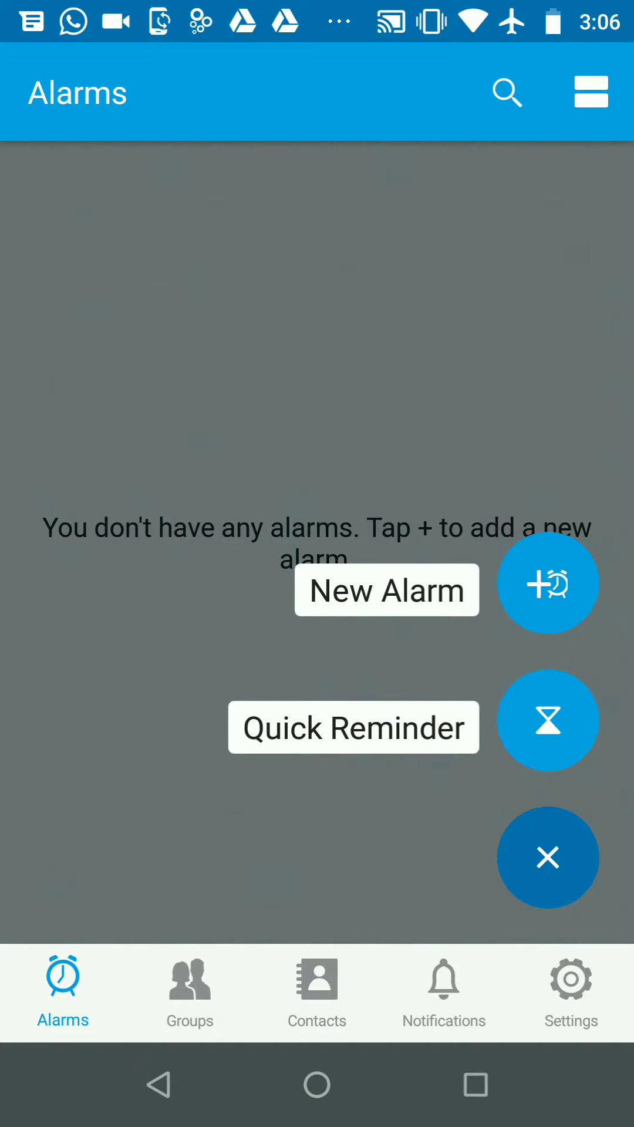
{"action": "left_click", "coordinate": [548, 583]}
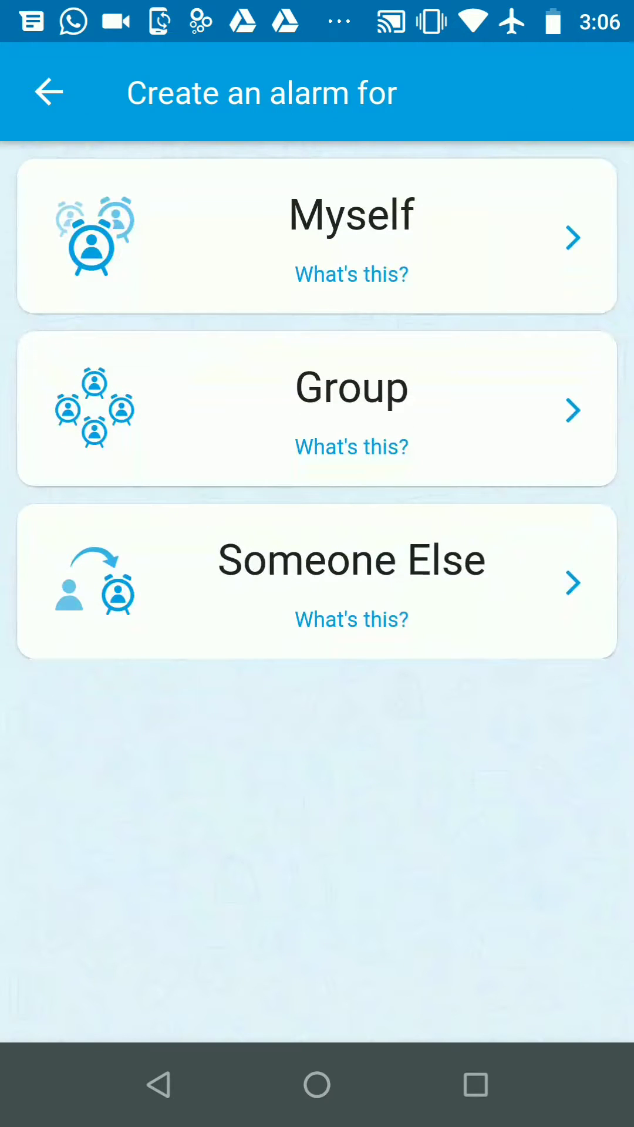
Make the alarm for Myself and title it 'Take Medicine'.
{"action": "left_click", "coordinate": [352, 235]}
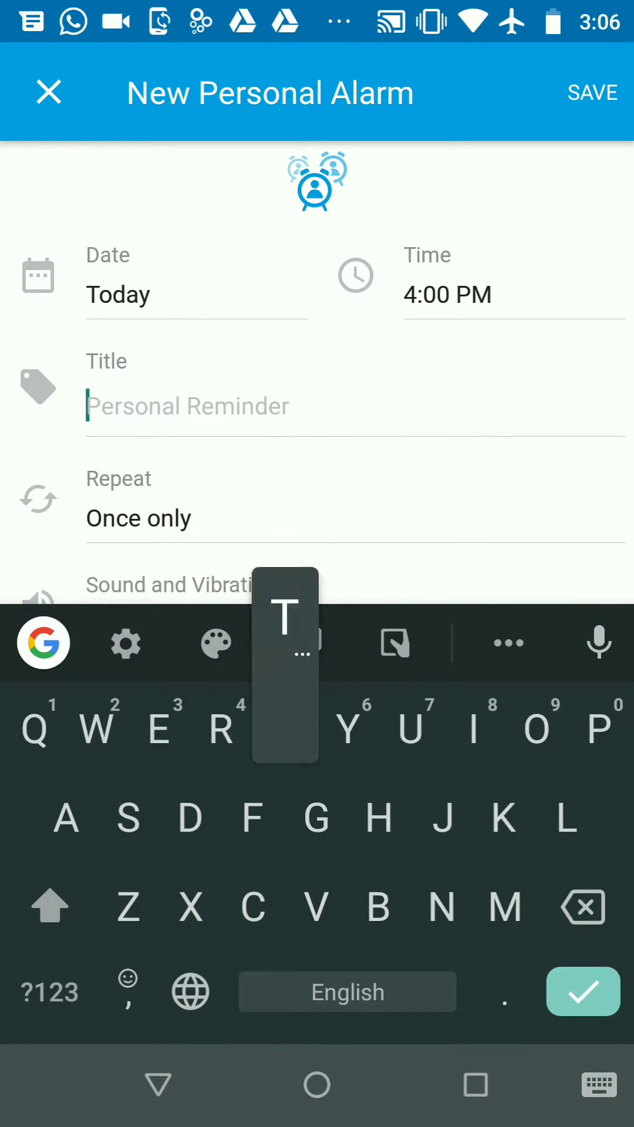
{"action": "type", "text": "Take"}
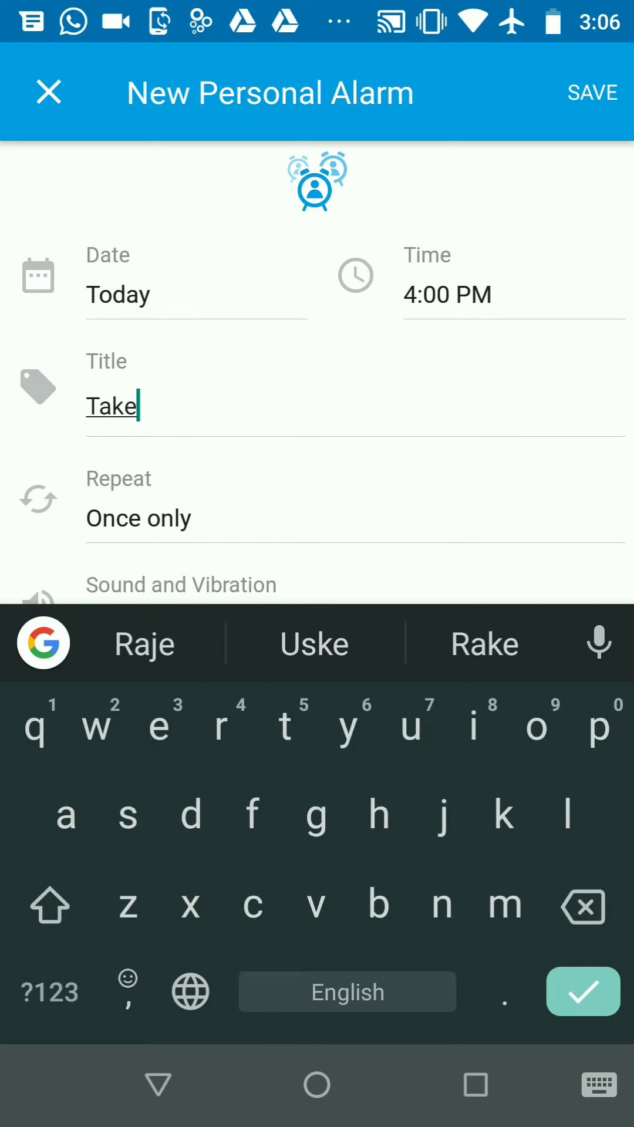
{"action": "type", "text": "Medicine"}
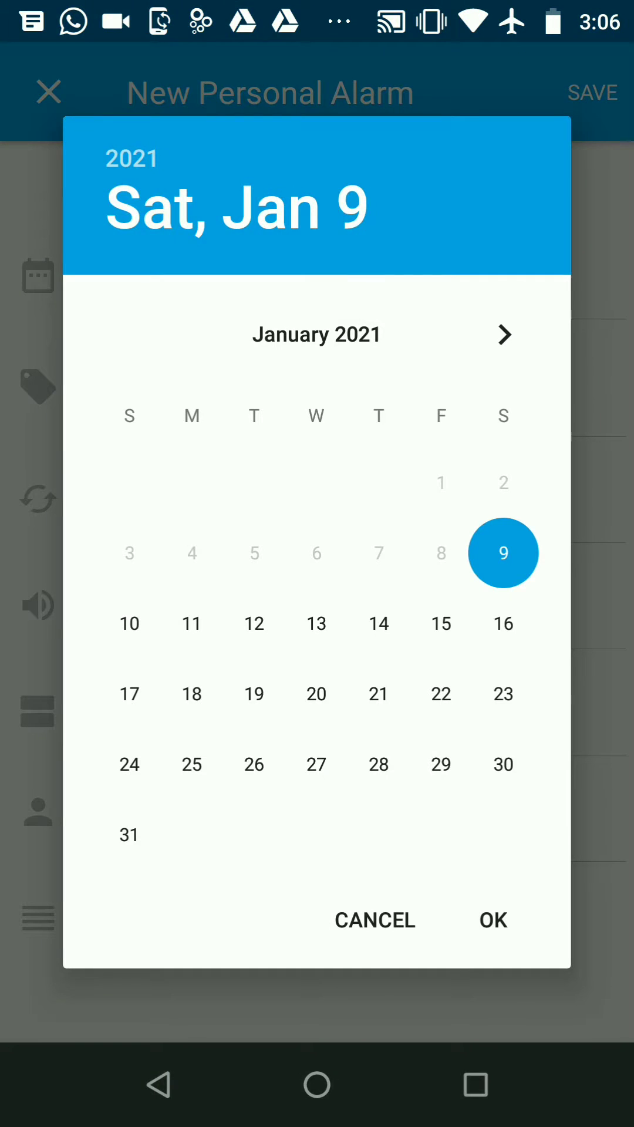
Set the alarm date to tomorrow and the time to 10:00 AM.
{"action": "left_click", "coordinate": [494, 920]}
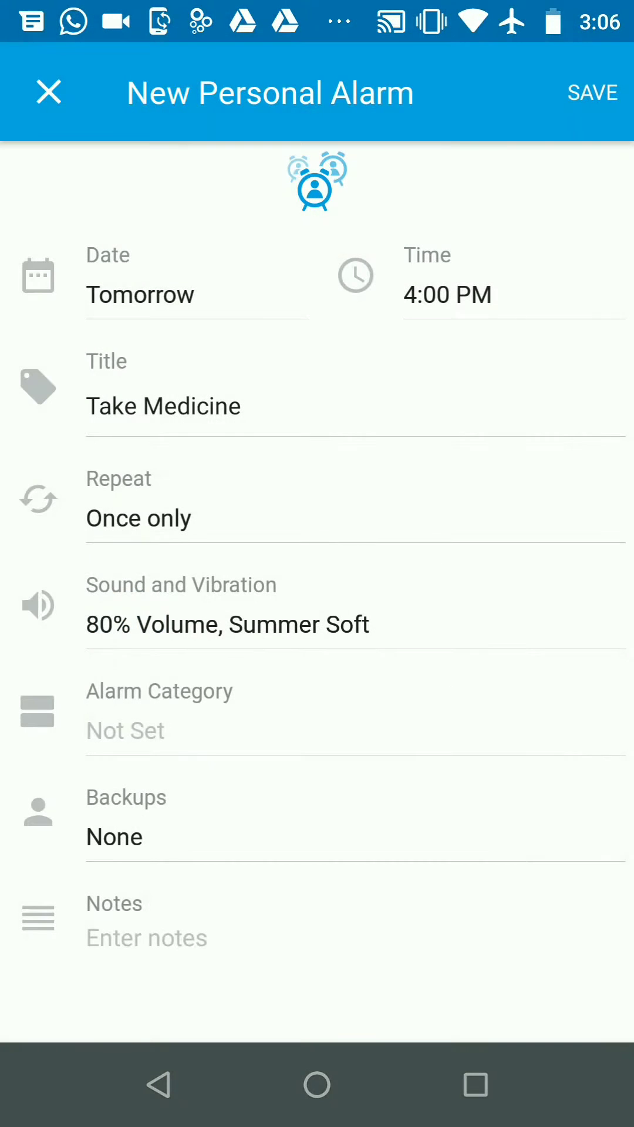
{"action": "left_click", "coordinate": [447, 295]}
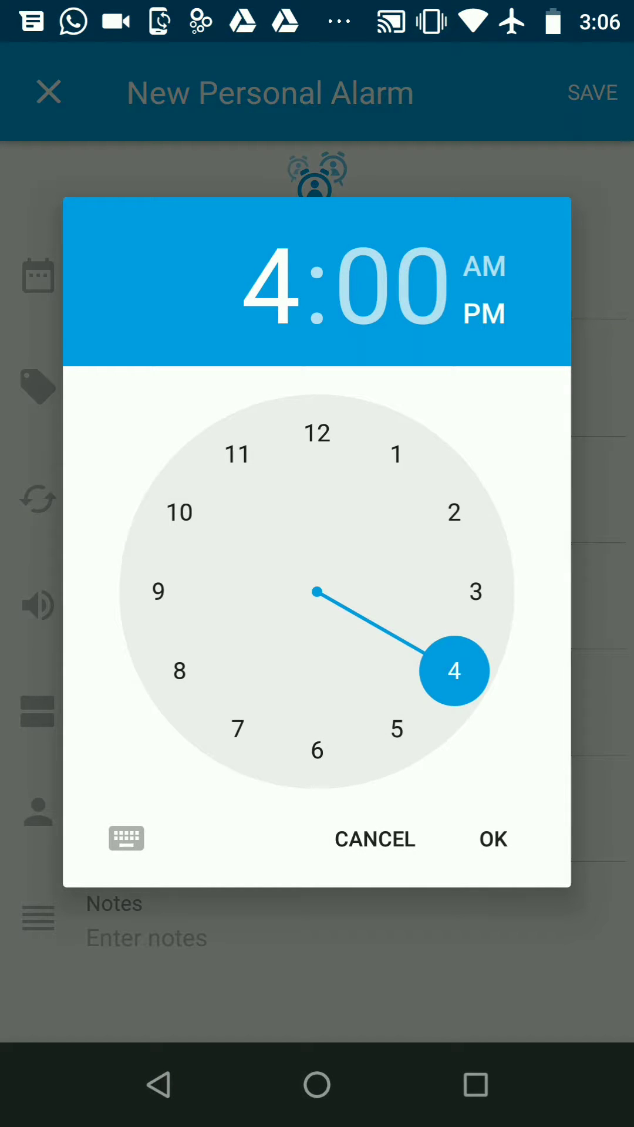
{"action": "left_click", "coordinate": [179, 512]}
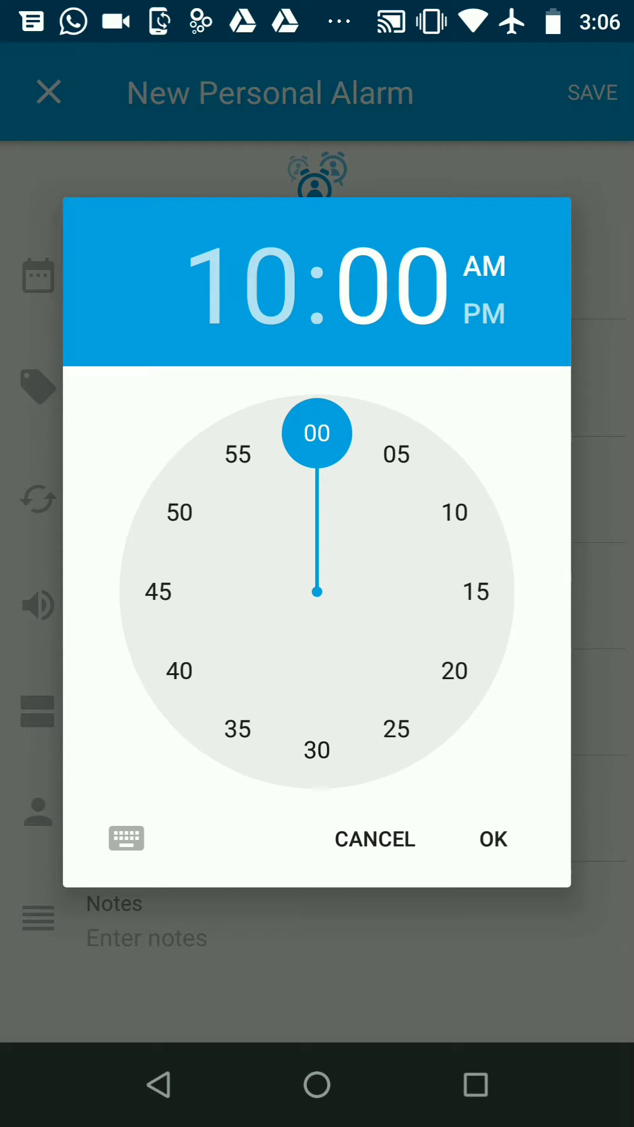
{"action": "left_click", "coordinate": [492, 838]}
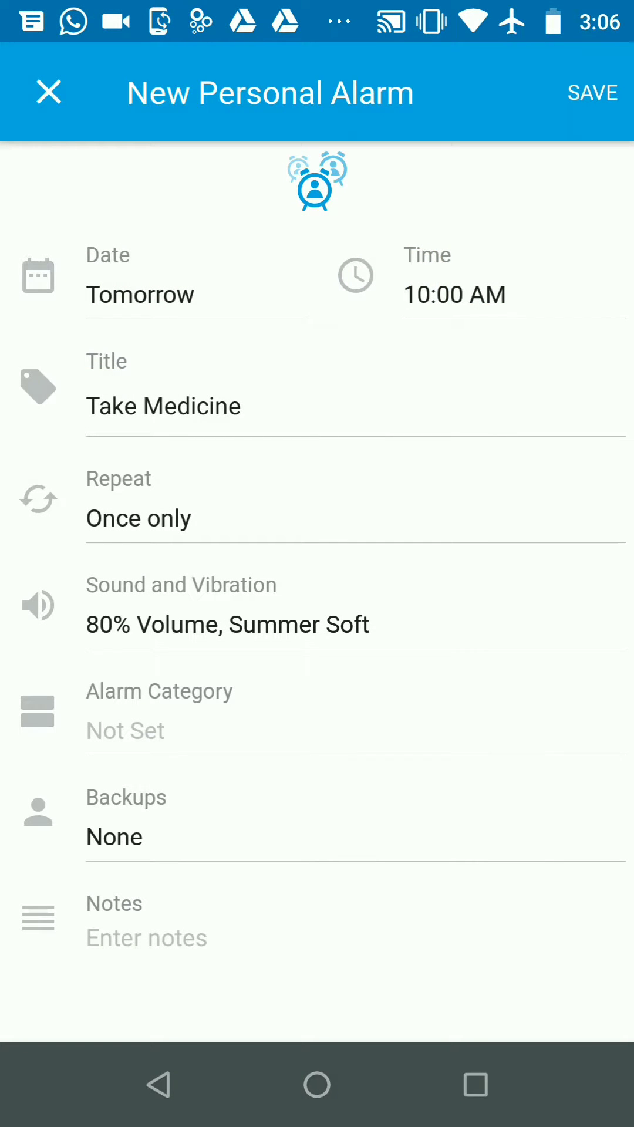
Repeat hourly every 4 hours from 10:00 AM to 6:00 PM on Sun, Mon and Tue.
{"action": "left_click", "coordinate": [139, 518]}
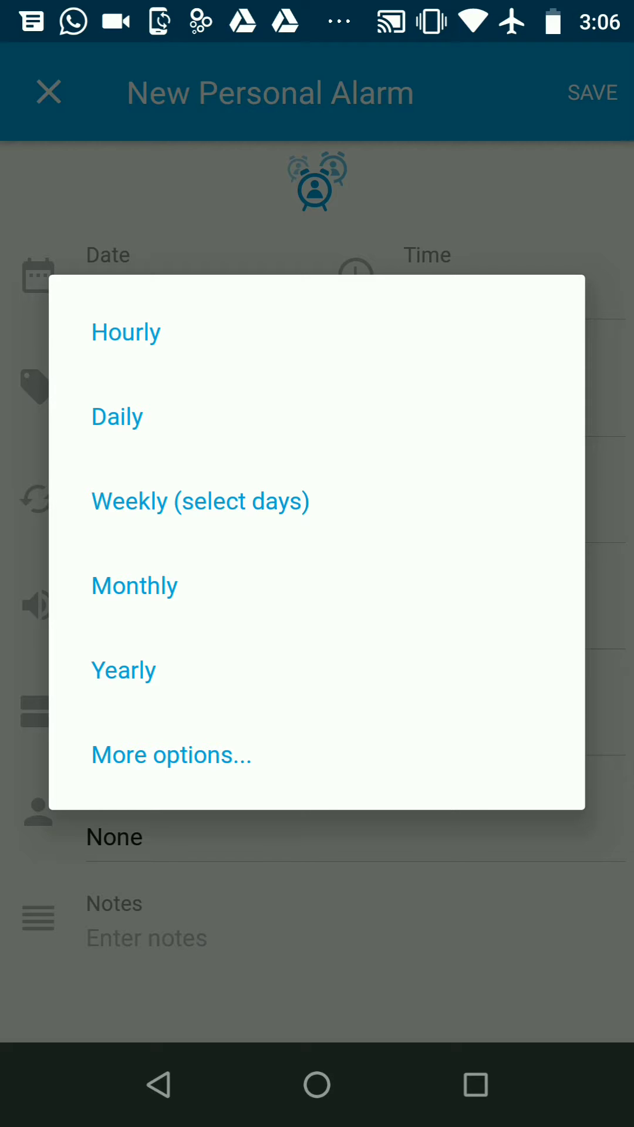
{"action": "left_click", "coordinate": [125, 331]}
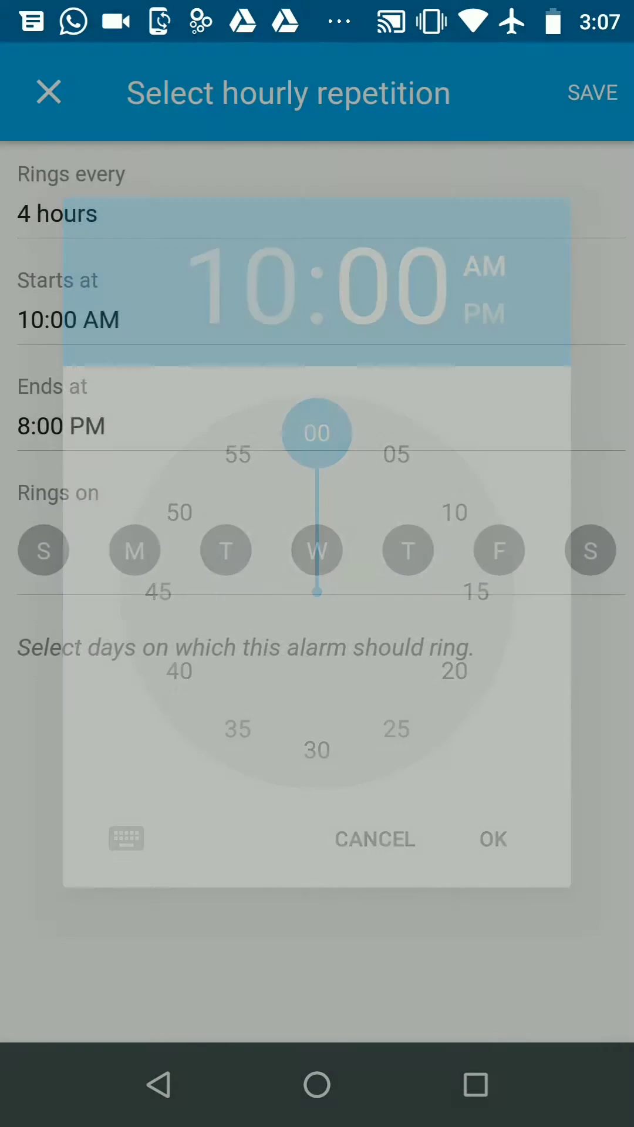
{"action": "left_click", "coordinate": [316, 750]}
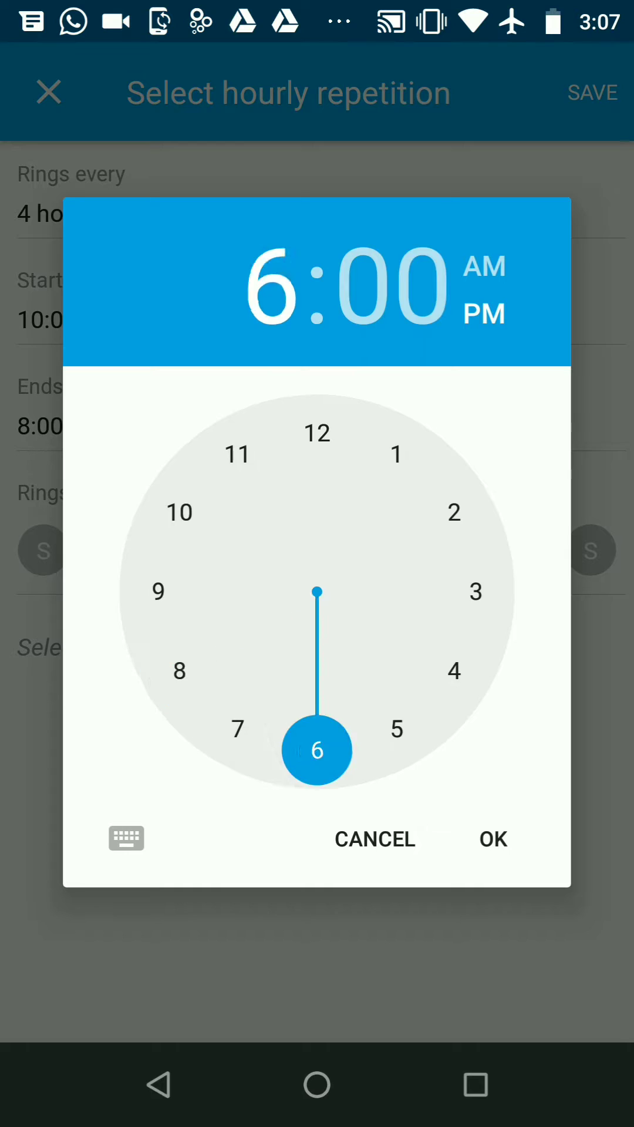
{"action": "left_click", "coordinate": [493, 838]}
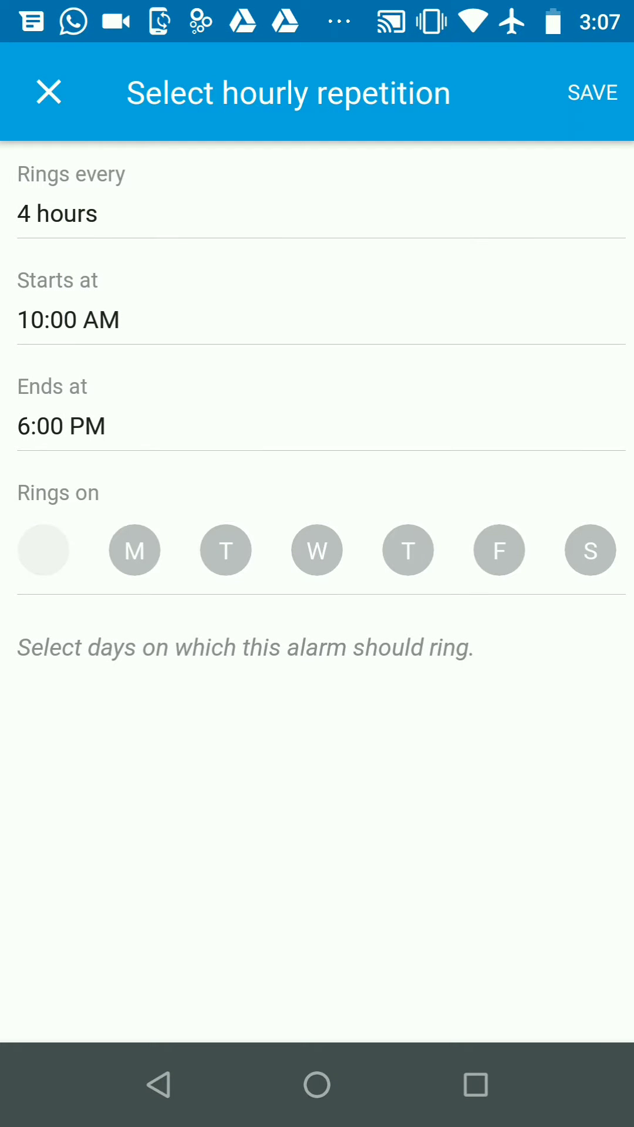
{"action": "left_click", "coordinate": [225, 550]}
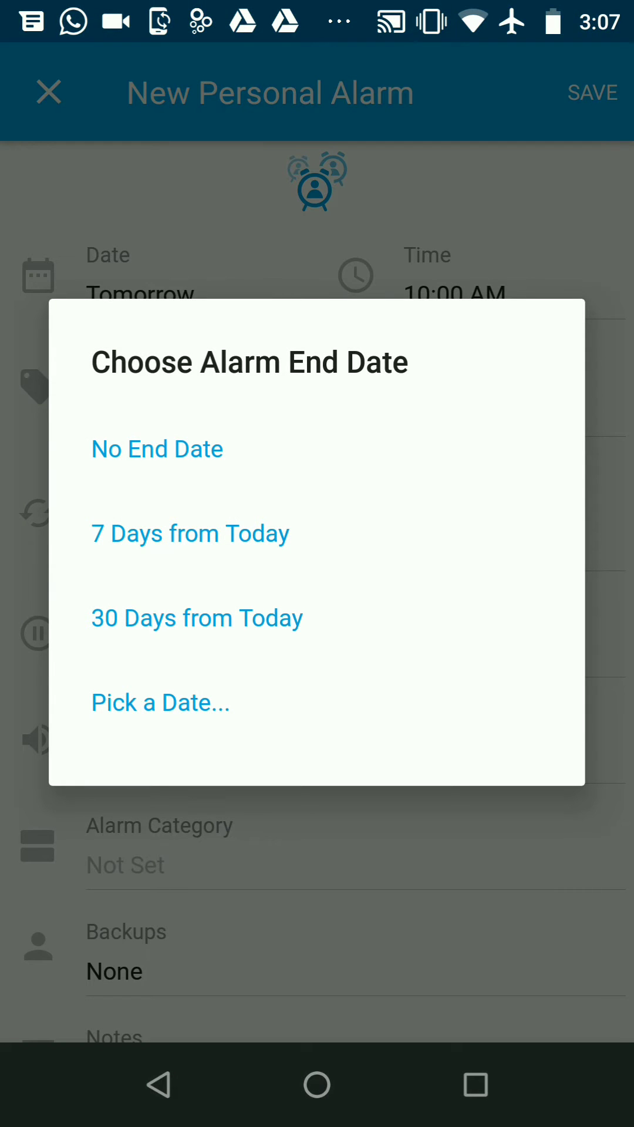
Set the alarm end date to 12 Jan 2021 via Pick a Date.
{"action": "left_click", "coordinate": [160, 702]}
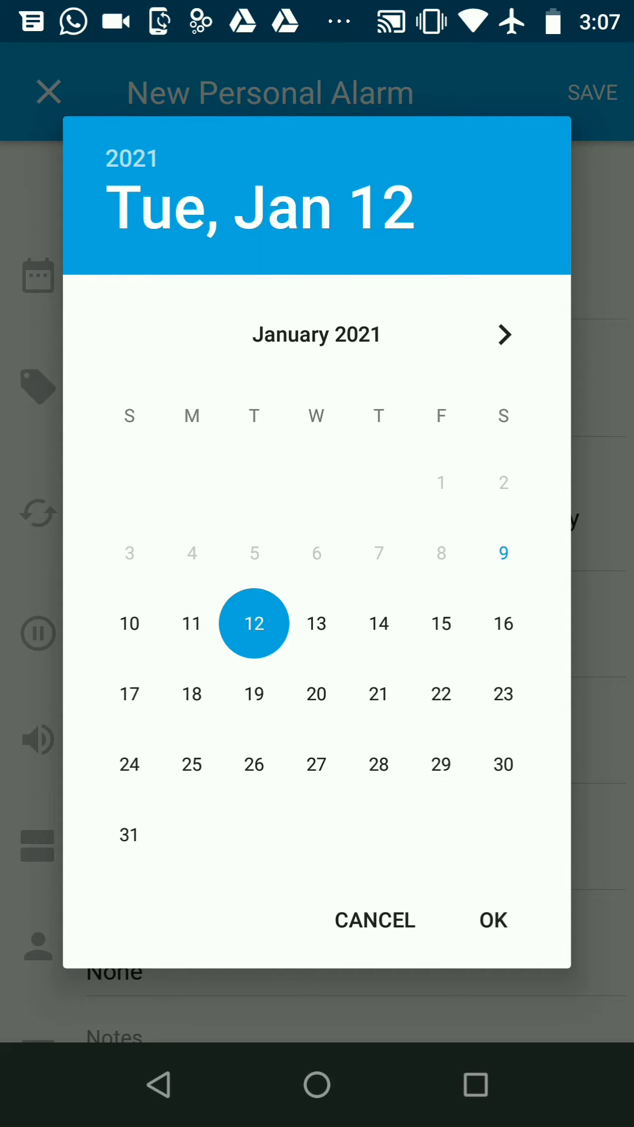
{"action": "left_click", "coordinate": [493, 920]}
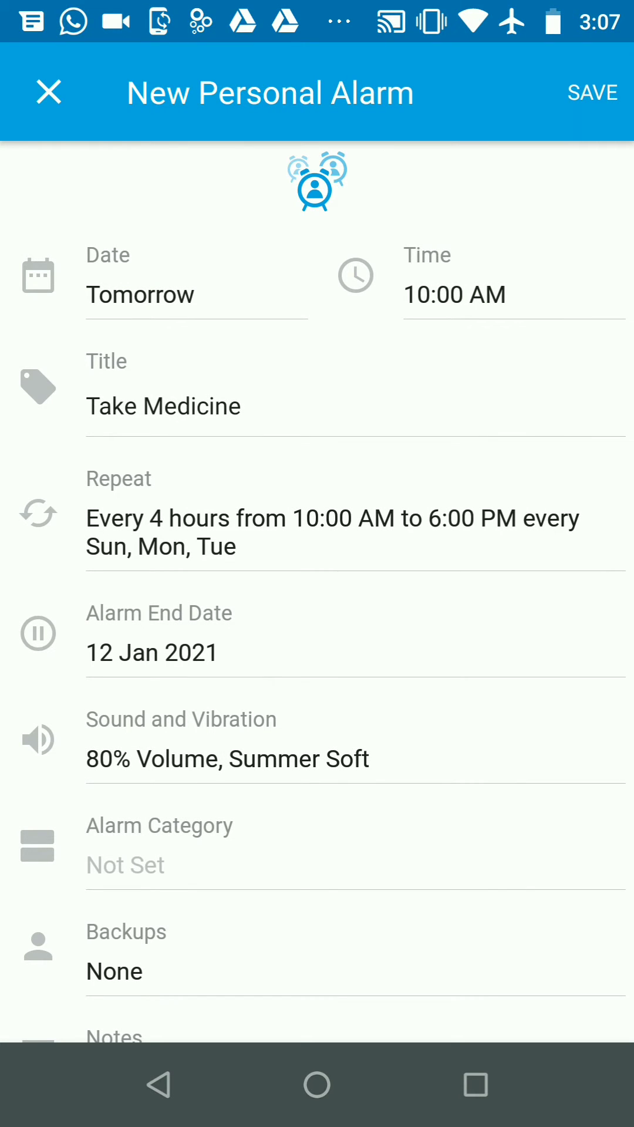
Save the Take Medicine alarm and dismiss the 'Alarm set' message.
{"action": "left_click", "coordinate": [49, 92]}
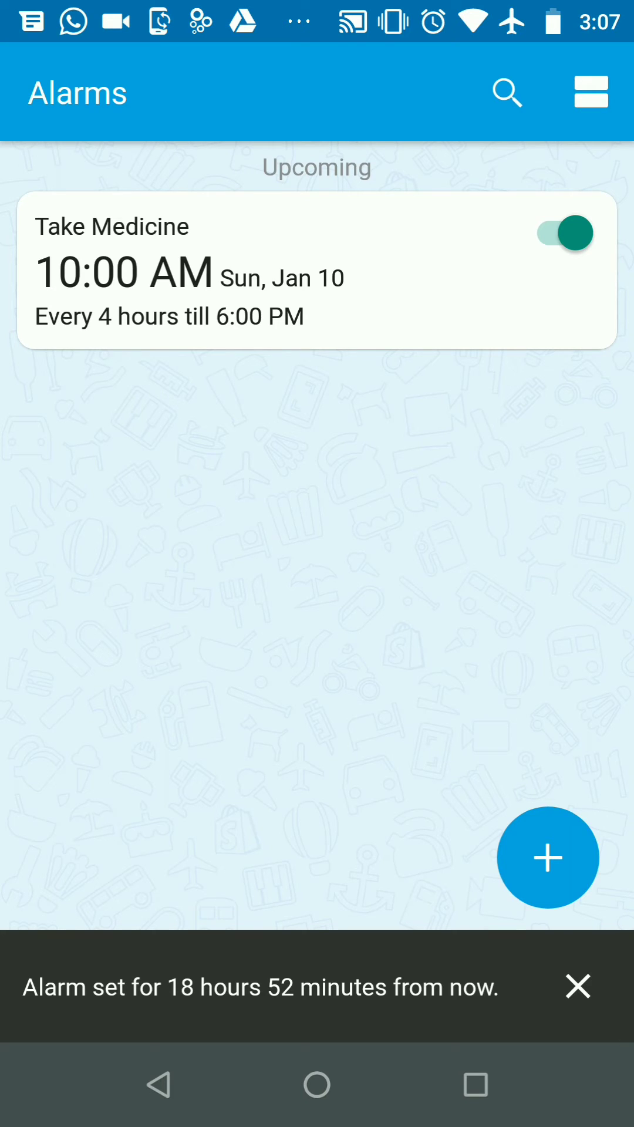
{"action": "left_click", "coordinate": [577, 986]}
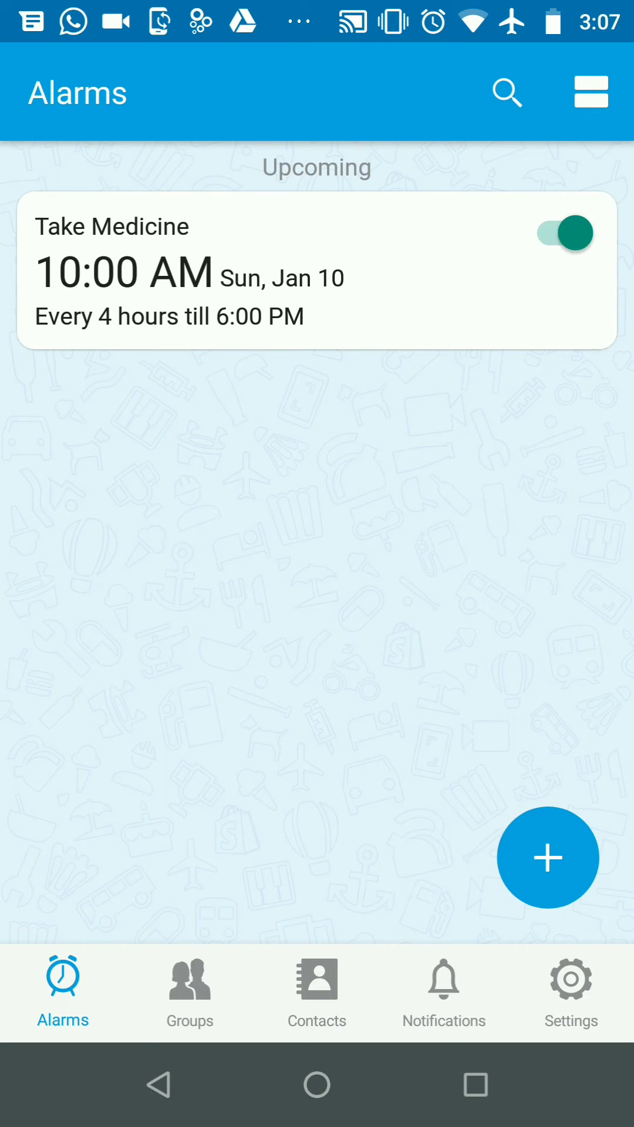